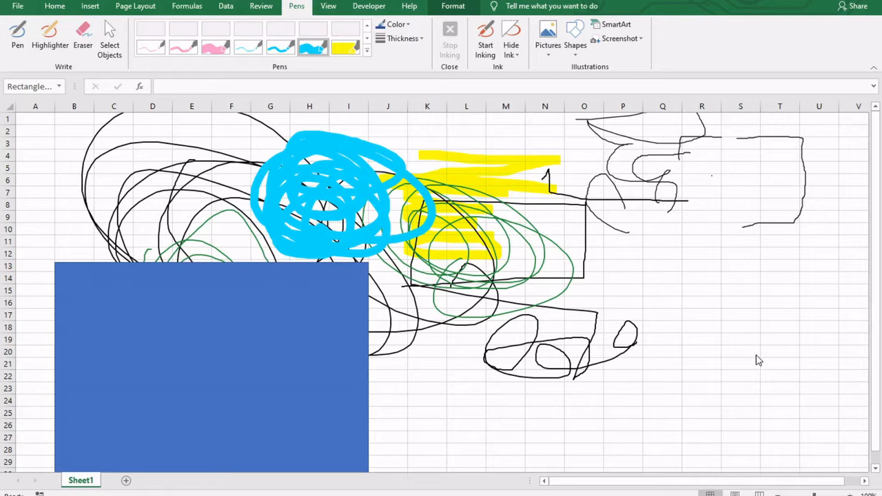
{"action": "mouse_move", "coordinate": [700, 400]}
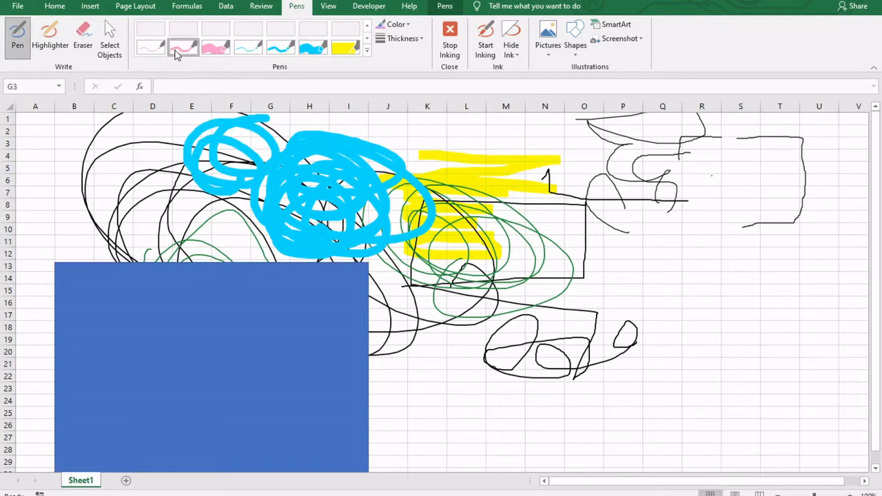
Step: Scribble with the pink pen on Sheet1, then move to the blank Sheet2
{"action": "left_click", "coordinate": [49, 35]}
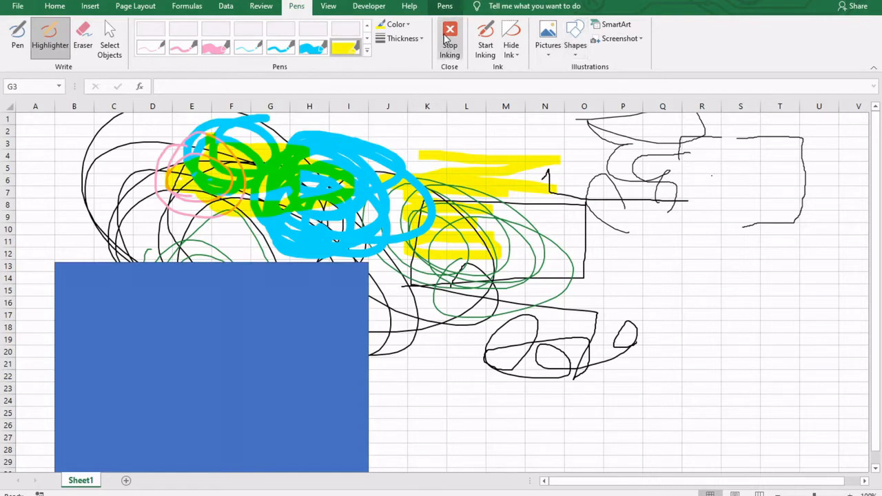
{"action": "mouse_move", "coordinate": [449, 38]}
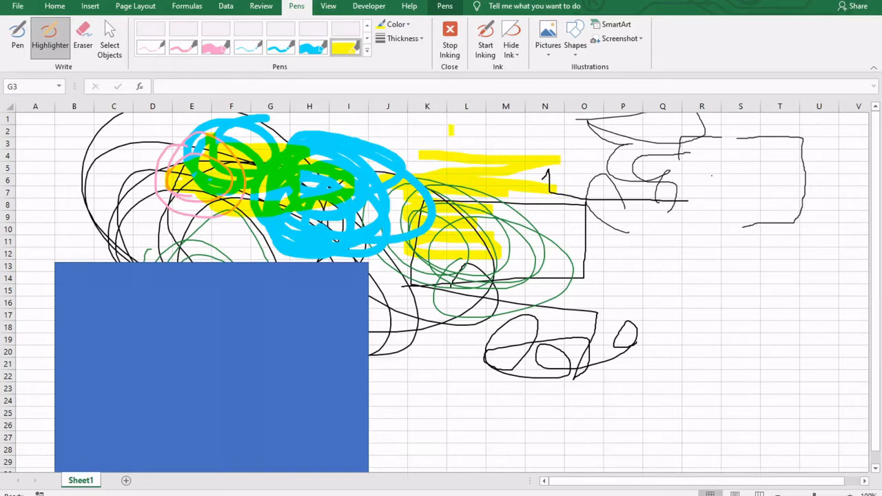
{"action": "mouse_move", "coordinate": [291, 12]}
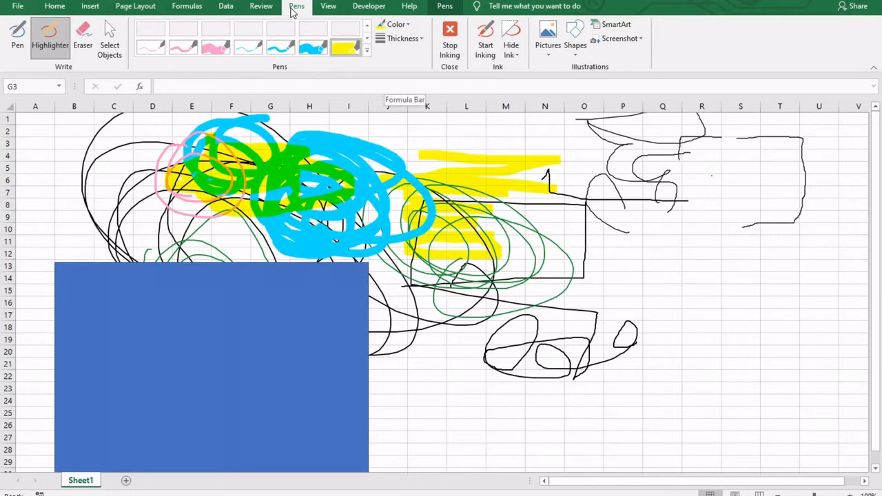
{"action": "left_click", "coordinate": [126, 481]}
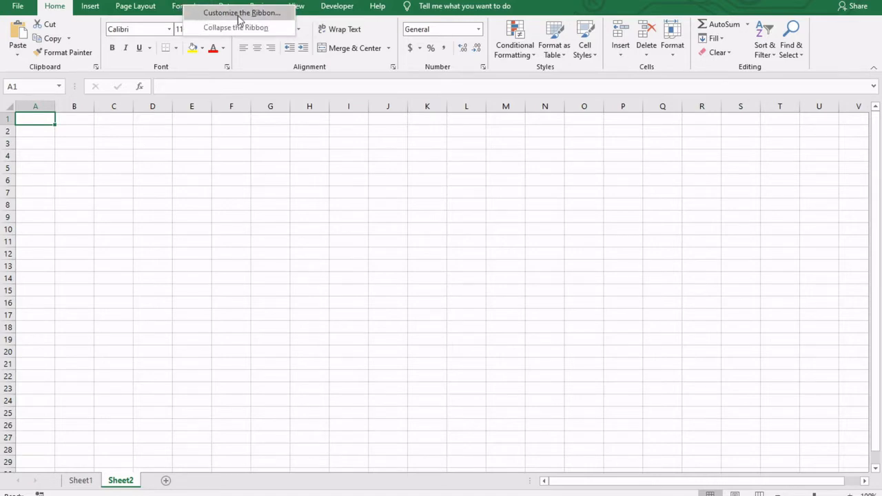
Step: Add the Ink Tools Pens tab from All Tabs after View, and expand its Write, Pens and Close groups
{"action": "left_click", "coordinate": [241, 12]}
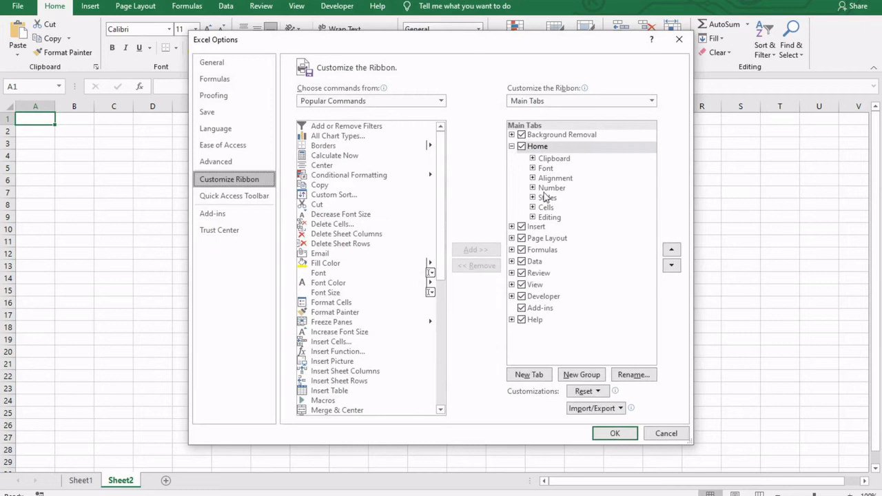
{"action": "mouse_move", "coordinate": [538, 288]}
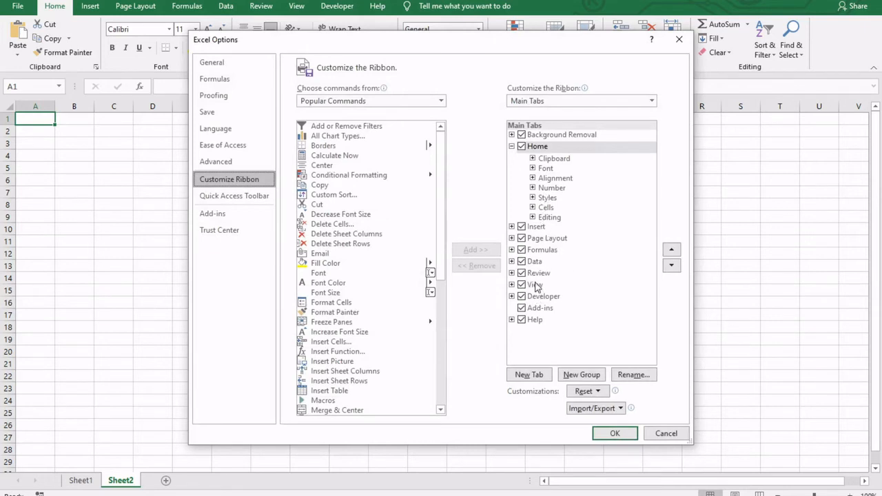
{"action": "left_click", "coordinate": [535, 284]}
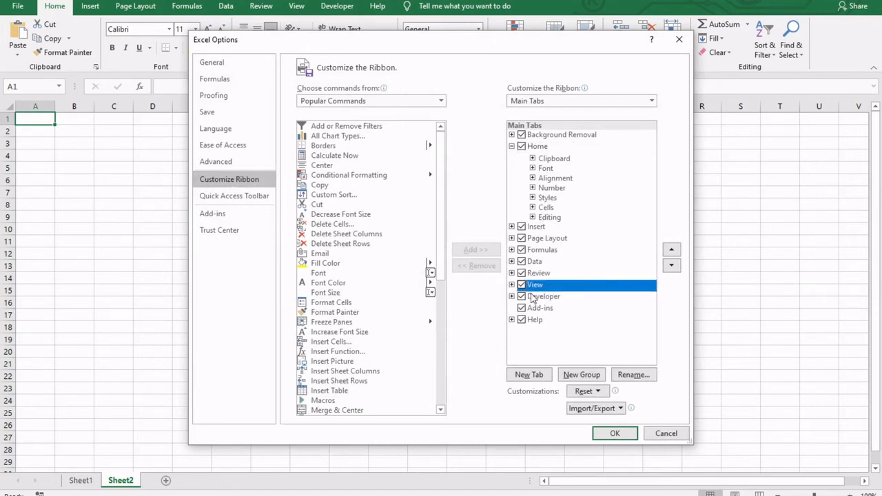
{"action": "mouse_move", "coordinate": [571, 298]}
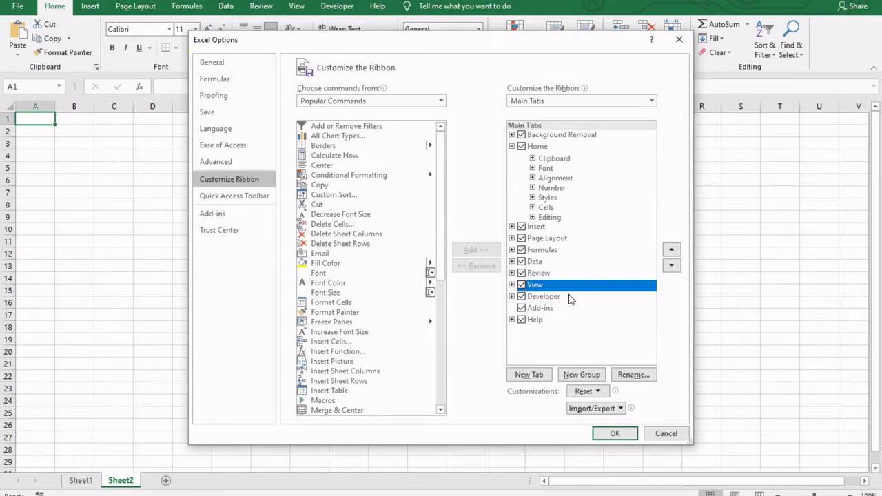
{"action": "left_click", "coordinate": [441, 101]}
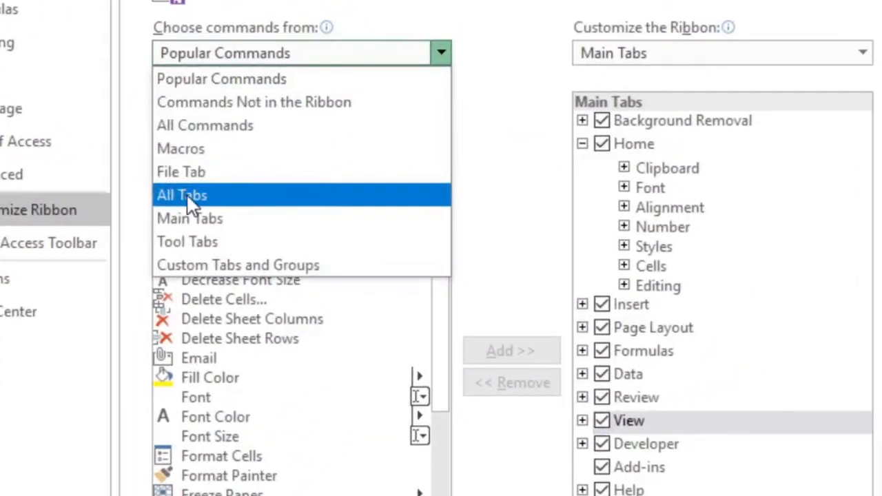
{"action": "left_click", "coordinate": [182, 195]}
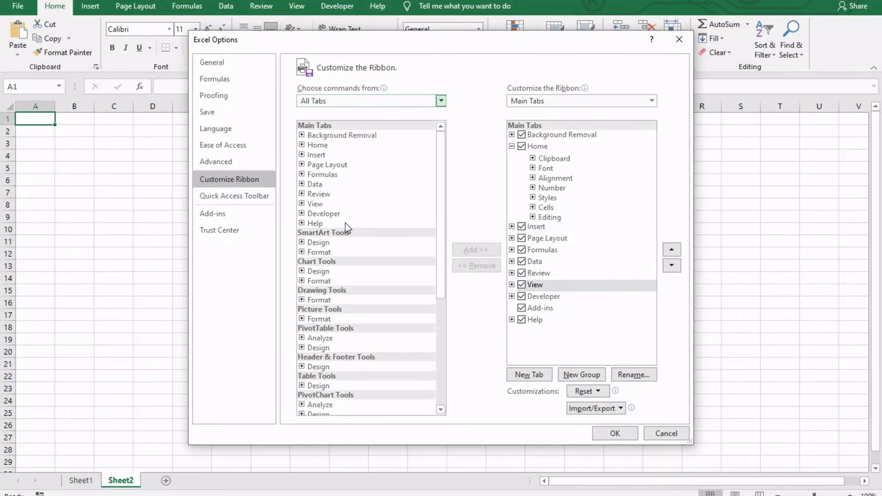
{"action": "scroll", "scroll_direction": "down", "scroll_amount": 3}
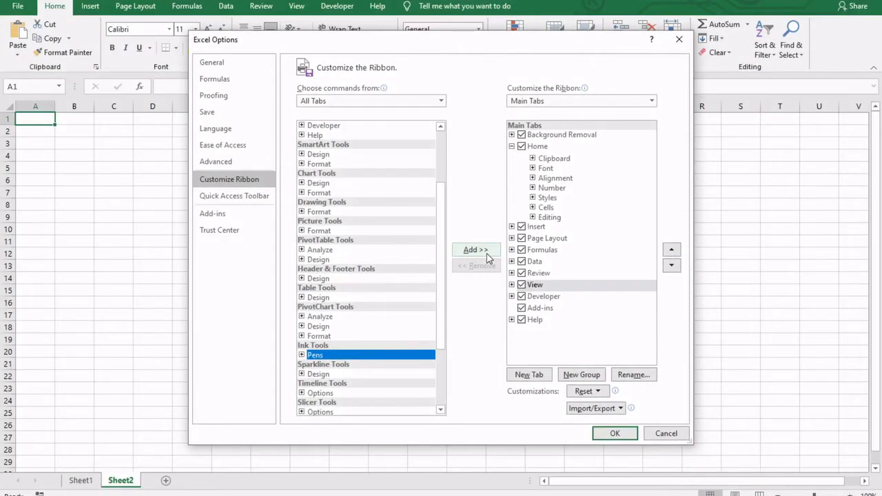
{"action": "left_click", "coordinate": [476, 250]}
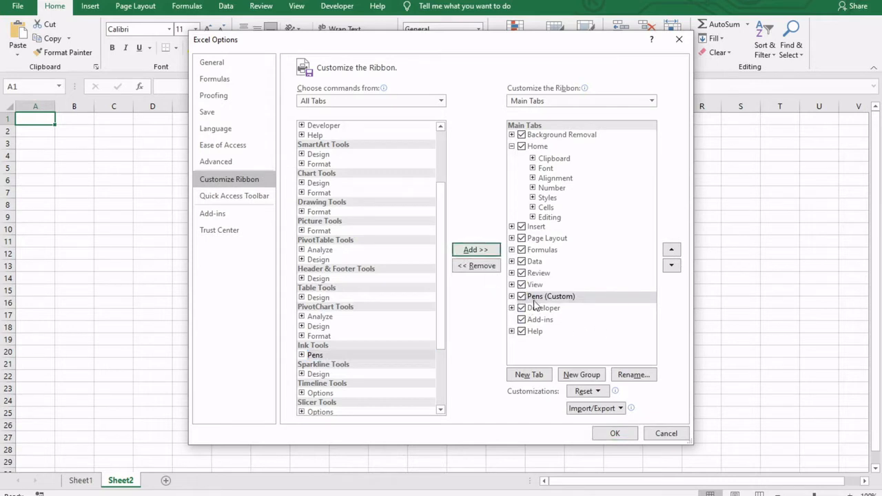
{"action": "left_click", "coordinate": [512, 296]}
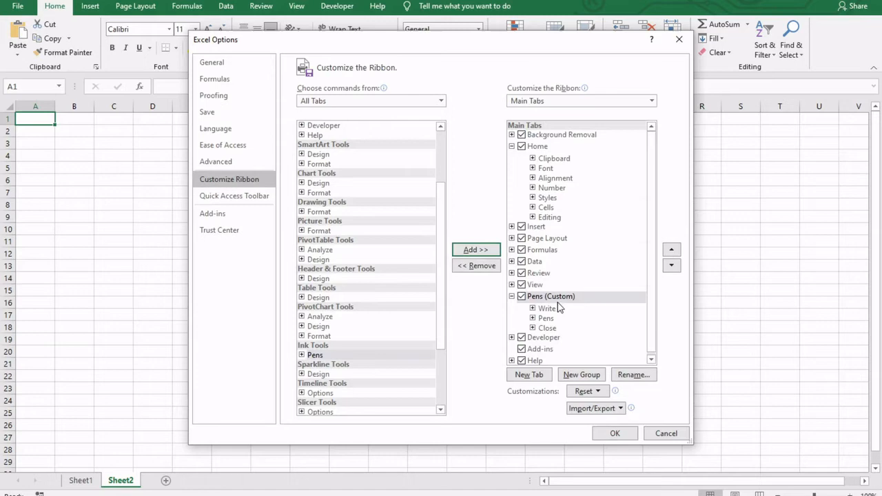
{"action": "mouse_move", "coordinate": [563, 335]}
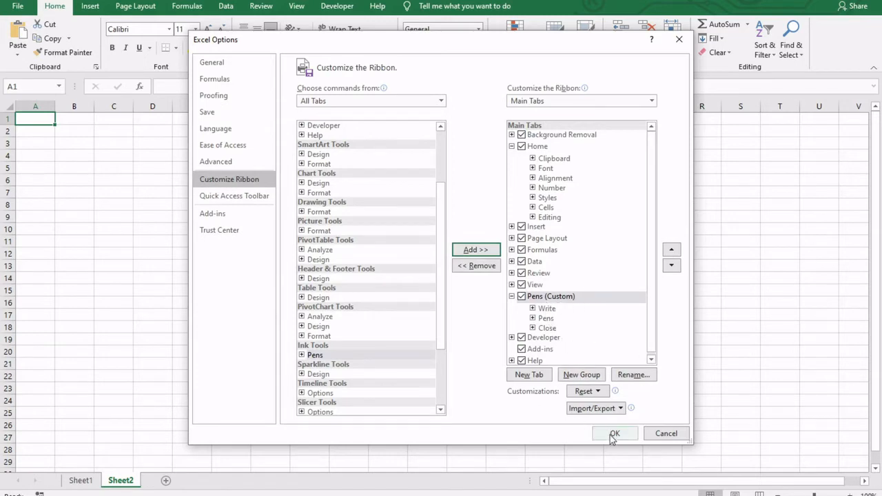
Step: Apply the ribbon change, switch to the new Pens tab, and erase the Sheet2 scribbles
{"action": "left_click", "coordinate": [615, 433]}
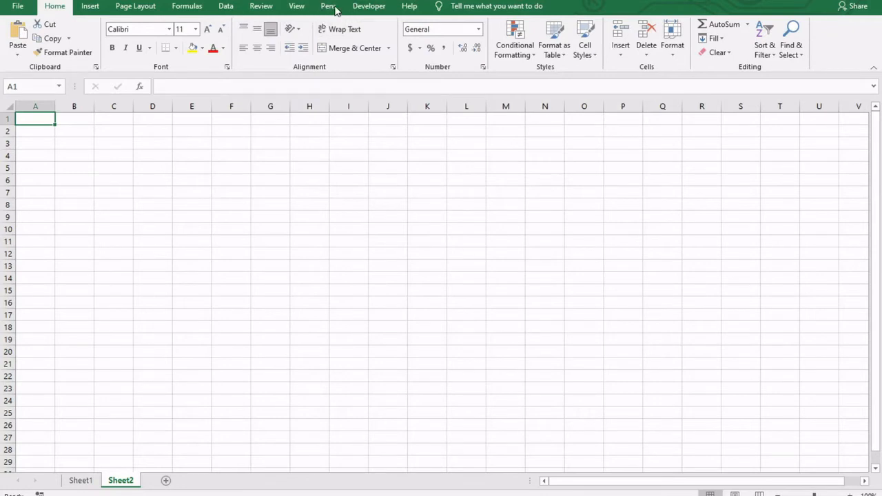
{"action": "left_click", "coordinate": [328, 6]}
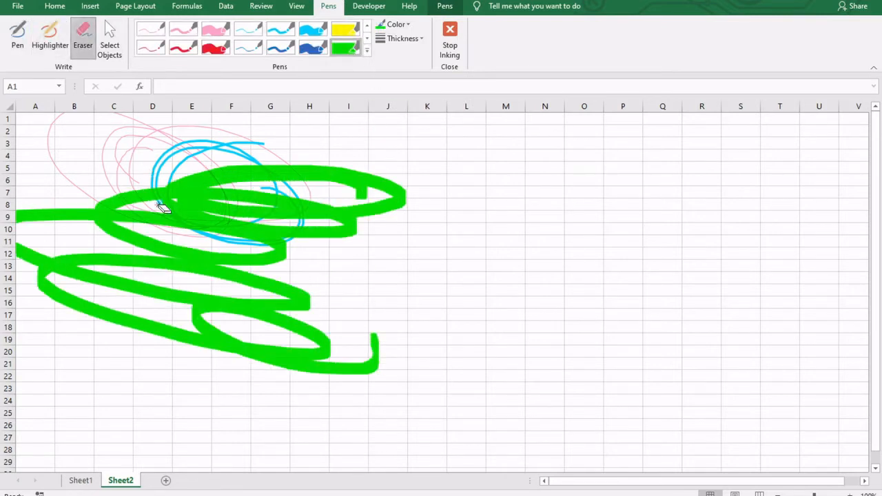
{"action": "left_click_drag", "start_coordinate": [165, 210], "coordinate": [141, 217]}
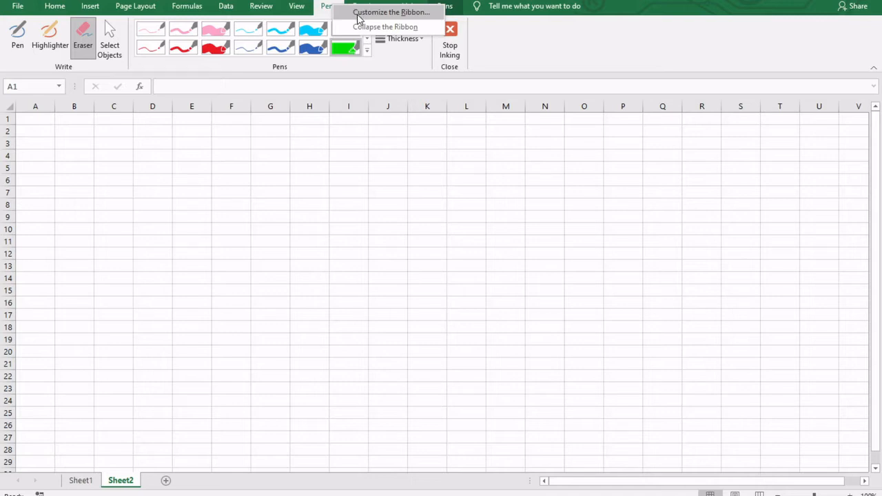
Step: Reopen ribbon customization, select the custom tab's Close group, and list Main Tabs commands
{"action": "left_click", "coordinate": [391, 11]}
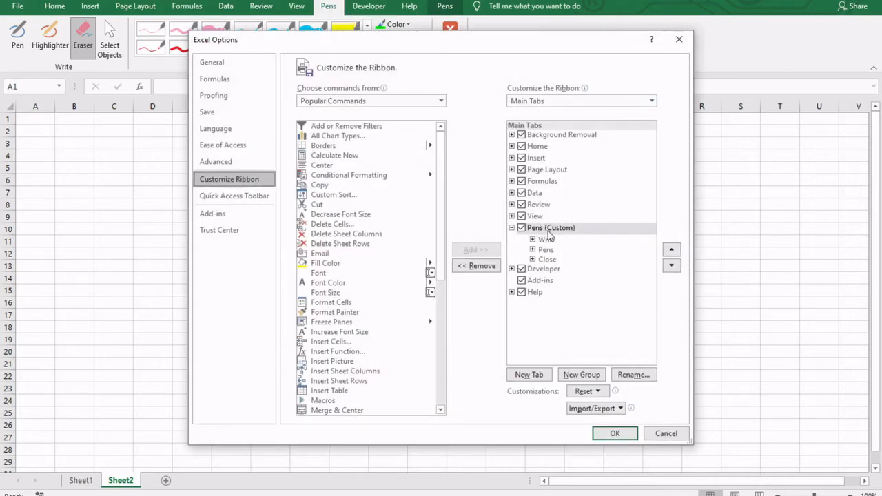
{"action": "left_click", "coordinate": [546, 259]}
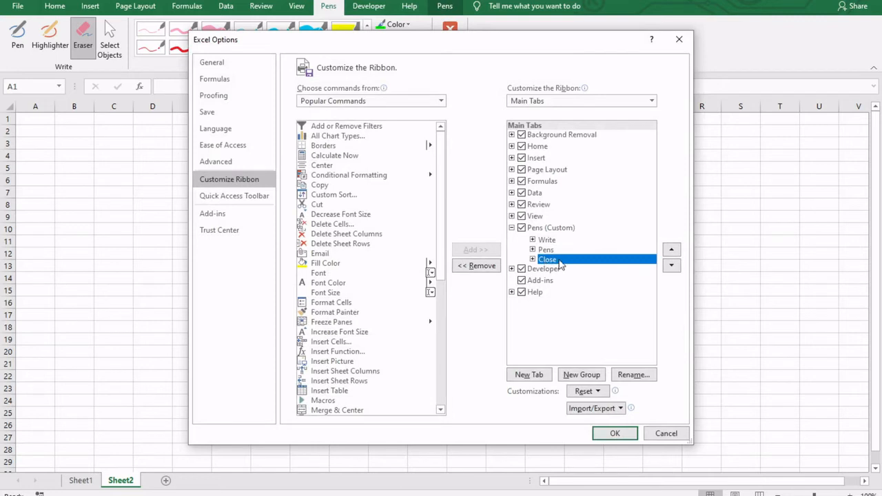
{"action": "left_click", "coordinate": [546, 249]}
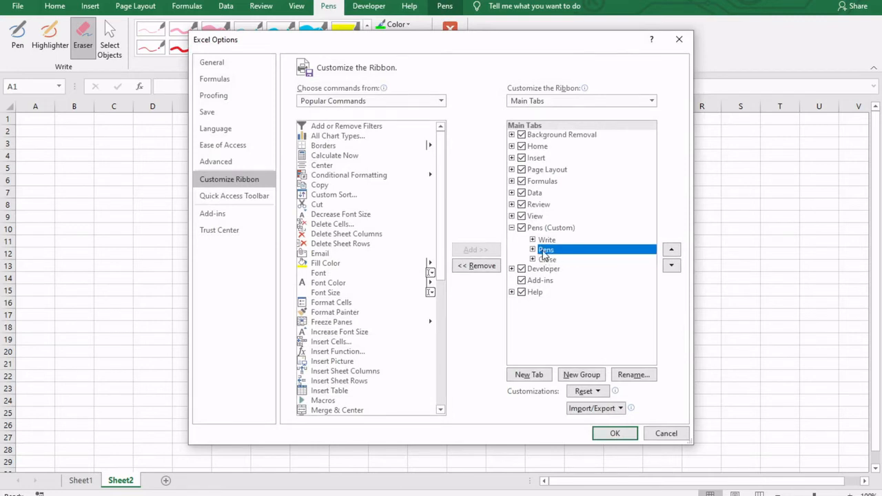
{"action": "left_click", "coordinate": [546, 259]}
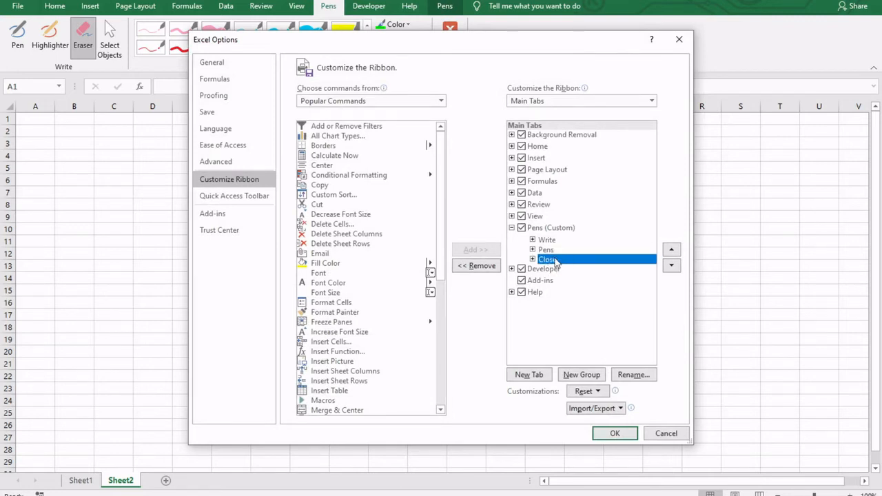
{"action": "left_click", "coordinate": [440, 101]}
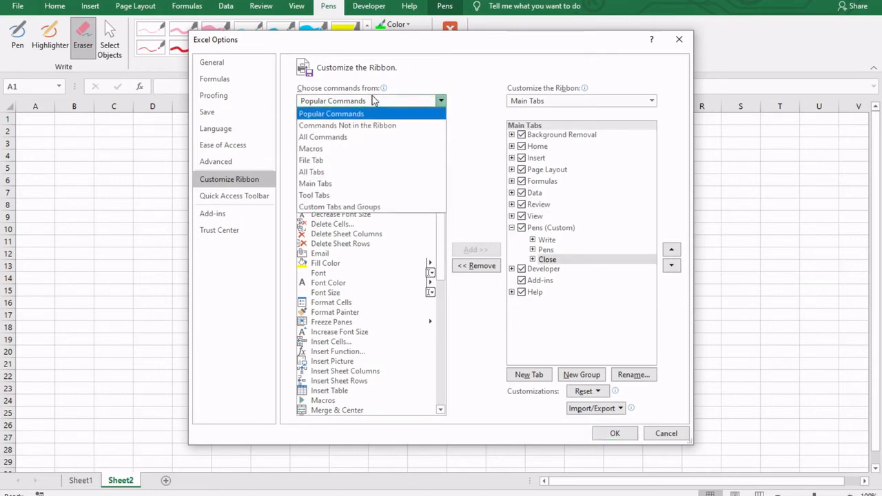
{"action": "mouse_move", "coordinate": [374, 122]}
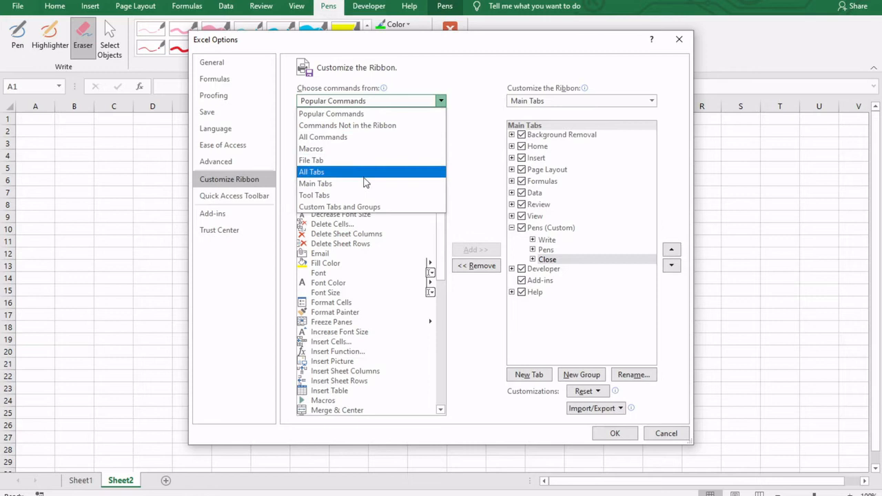
{"action": "left_click", "coordinate": [315, 184]}
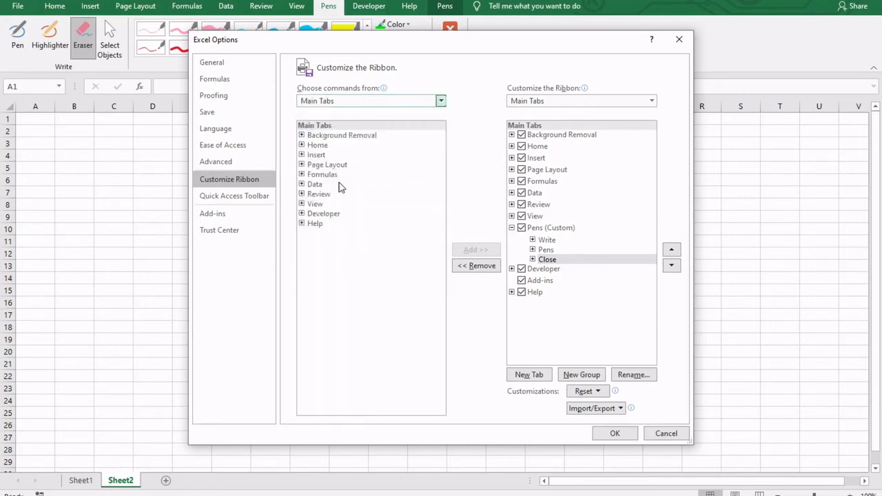
{"action": "mouse_move", "coordinate": [348, 249]}
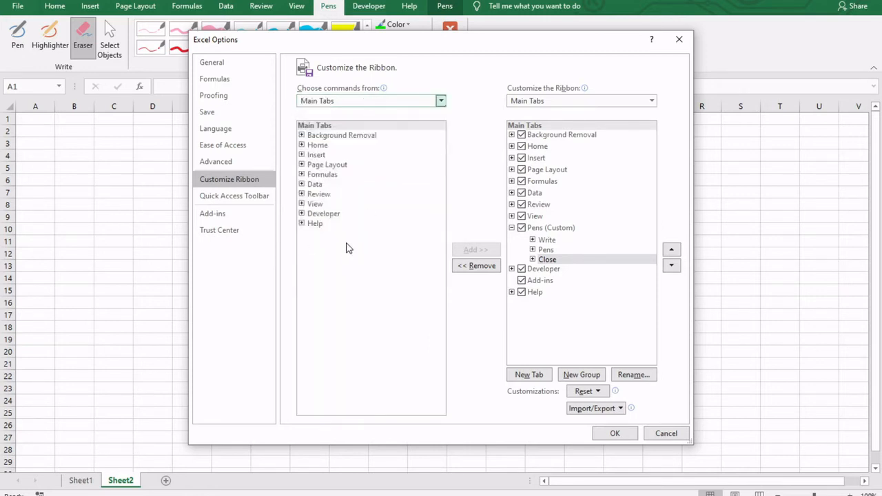
{"action": "mouse_move", "coordinate": [341, 212]}
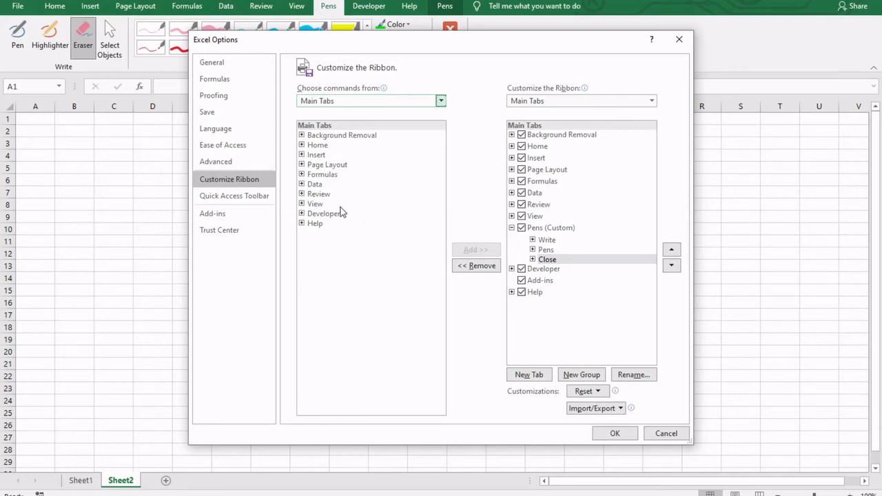
Step: Add Insert's Illustrations group to the Pens tab above Close and confirm with OK
{"action": "left_click", "coordinate": [301, 154]}
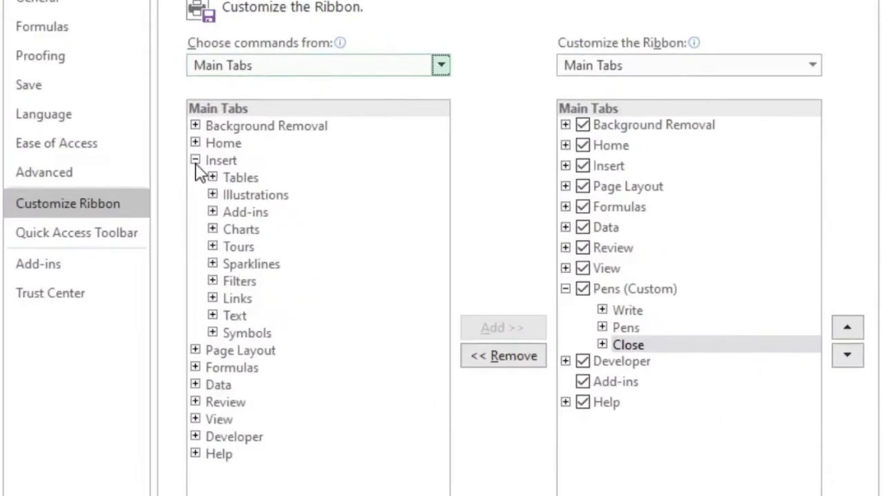
{"action": "left_click", "coordinate": [256, 194]}
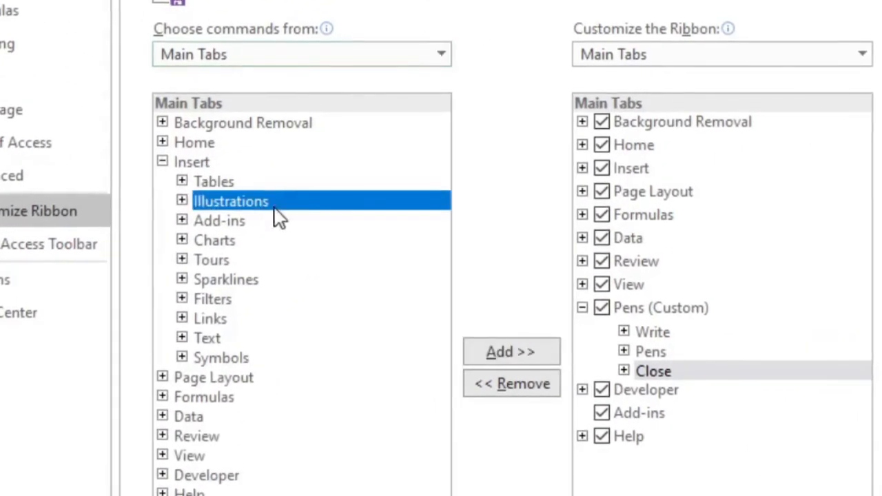
{"action": "left_click", "coordinate": [182, 201]}
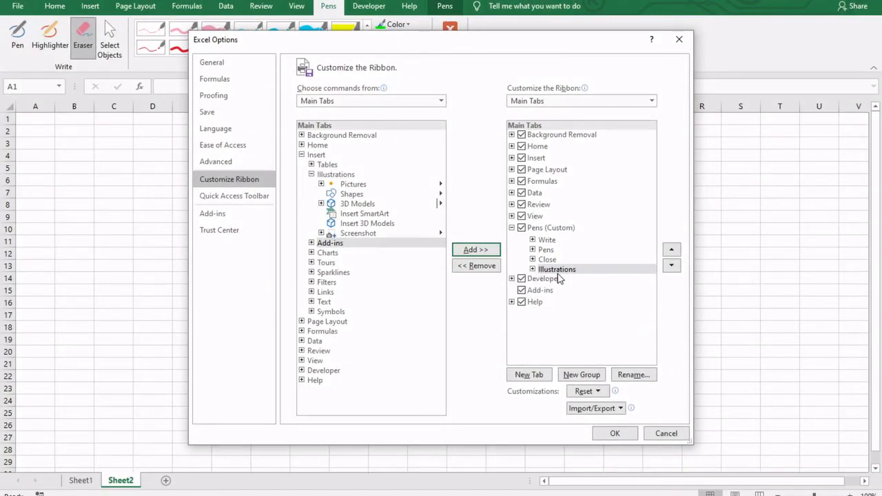
{"action": "left_click", "coordinate": [557, 269]}
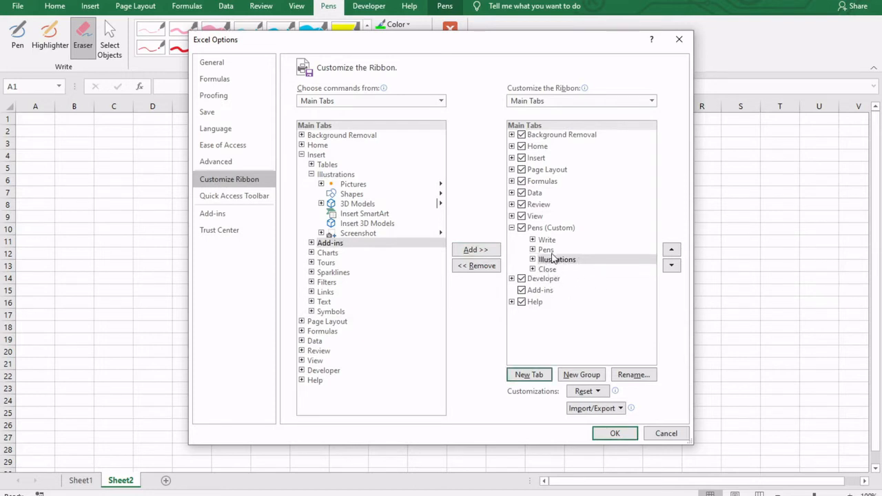
{"action": "mouse_move", "coordinate": [633, 404]}
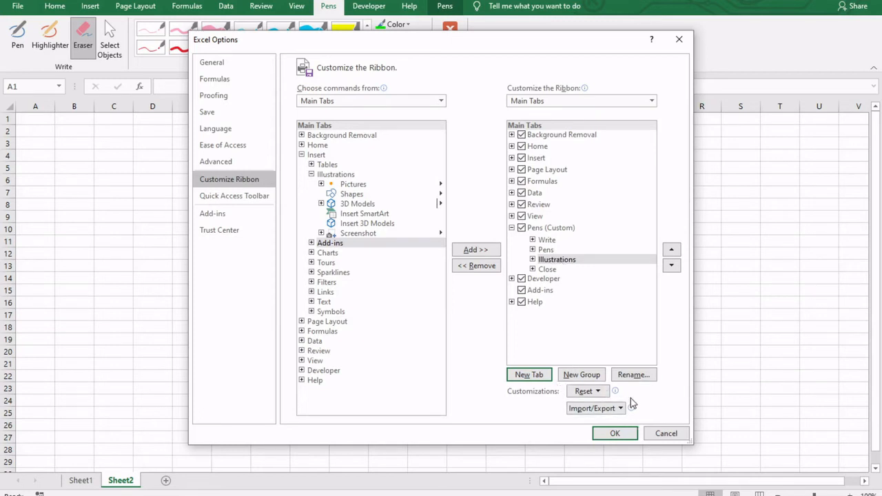
{"action": "left_click", "coordinate": [614, 433]}
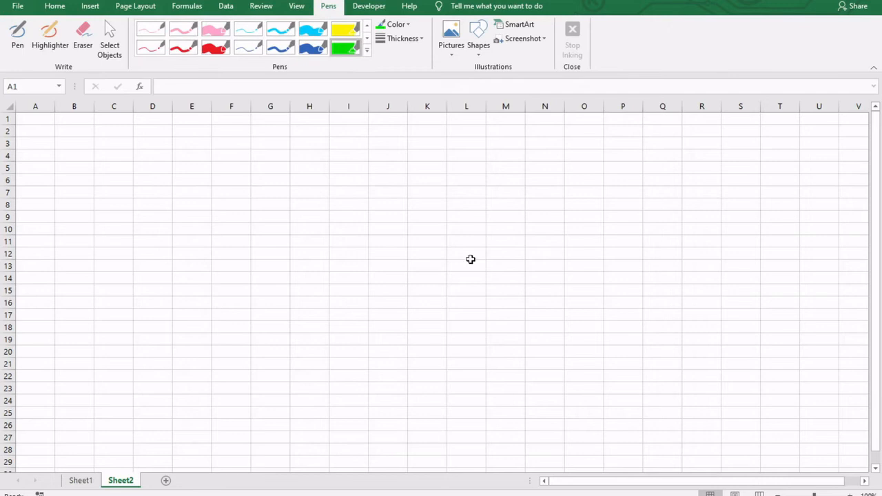
{"action": "mouse_move", "coordinate": [465, 69]}
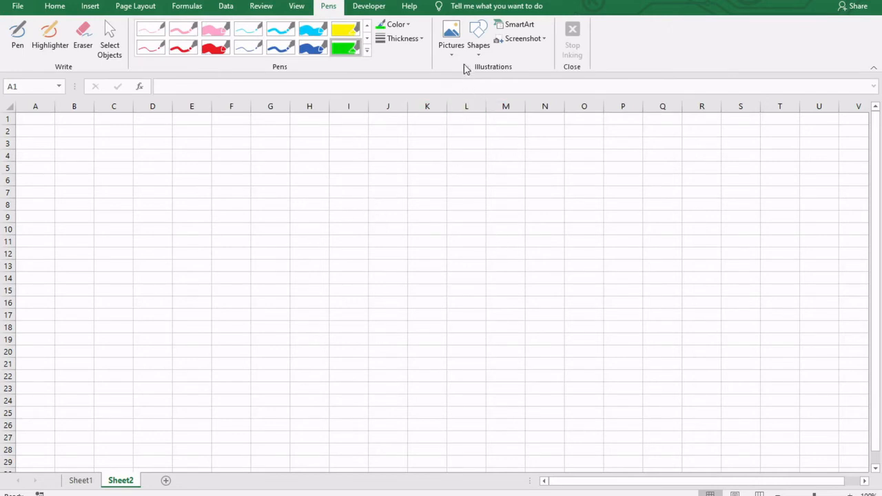
Step: Pick the Rectangle from the Illustrations group's Shapes gallery on the Pens tab
{"action": "left_click", "coordinate": [452, 35]}
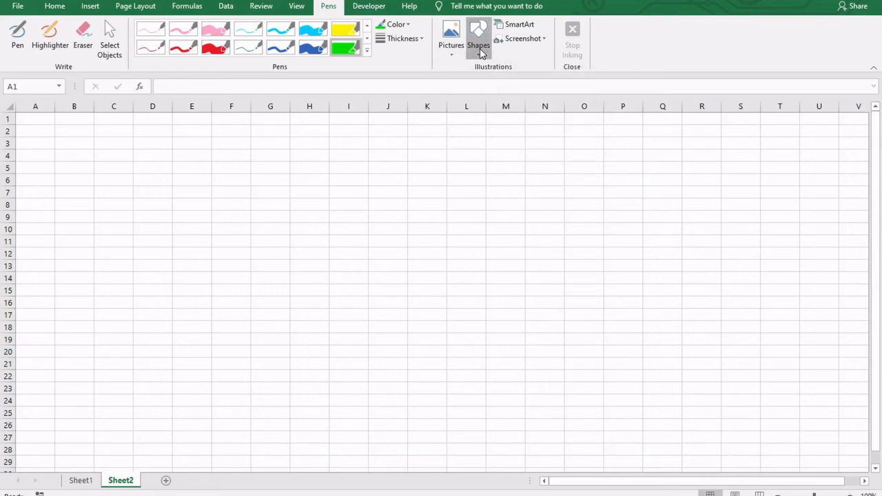
{"action": "left_click", "coordinate": [479, 34]}
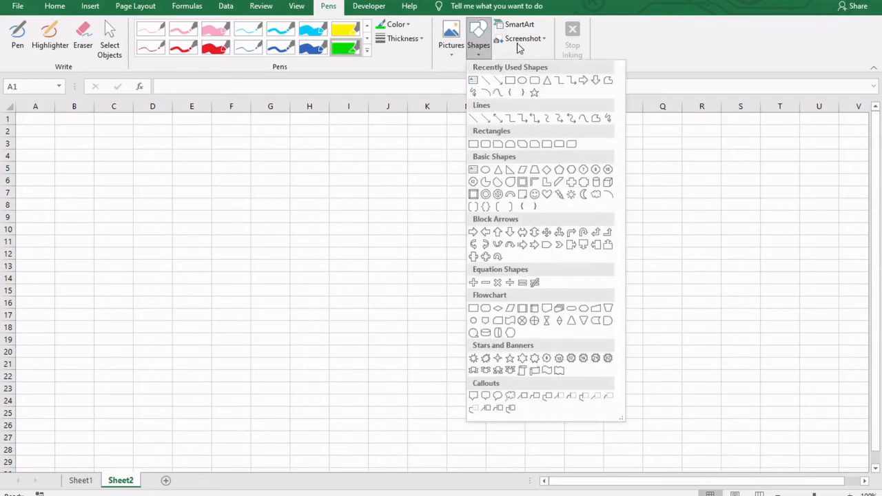
{"action": "left_click", "coordinate": [523, 38]}
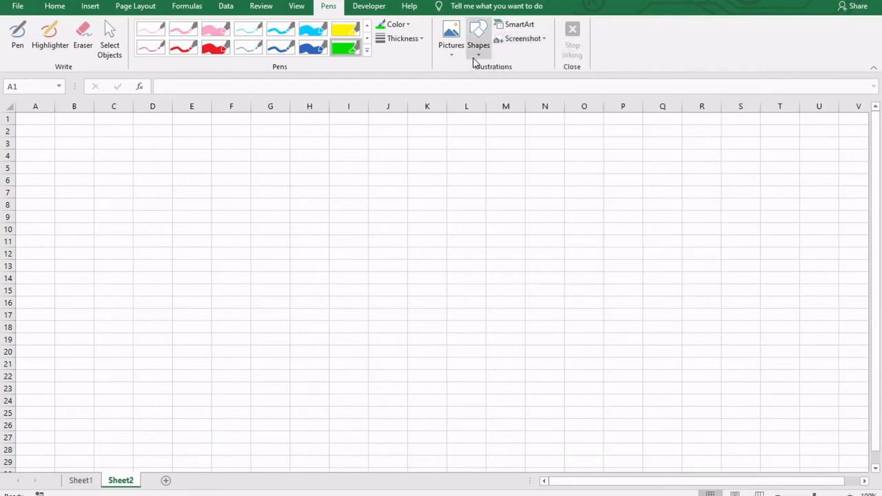
{"action": "left_click", "coordinate": [478, 34]}
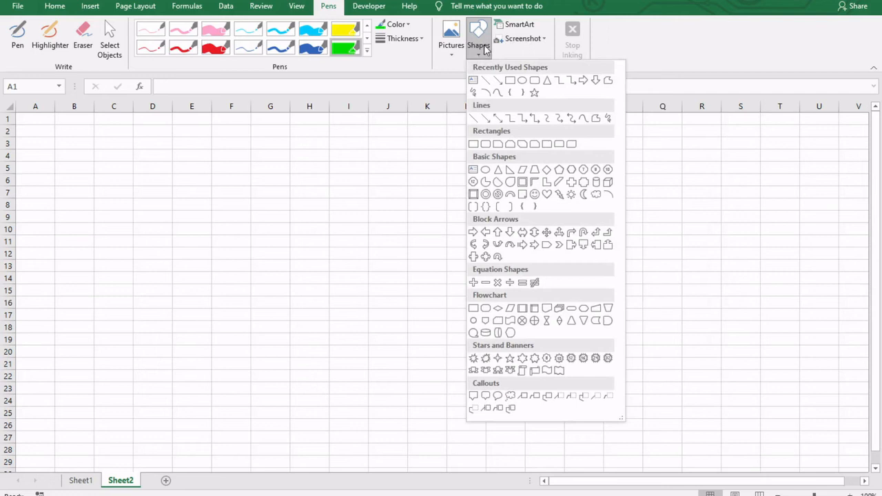
{"action": "mouse_move", "coordinate": [522, 81]}
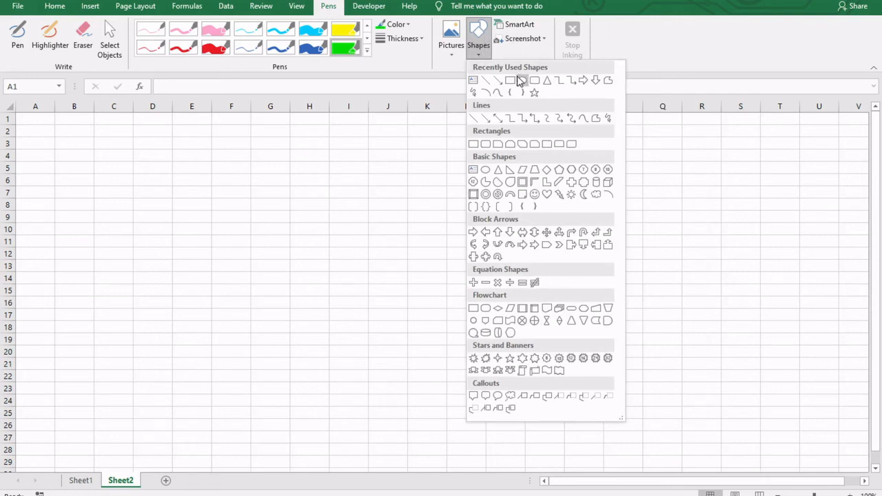
{"action": "left_click", "coordinate": [522, 80]}
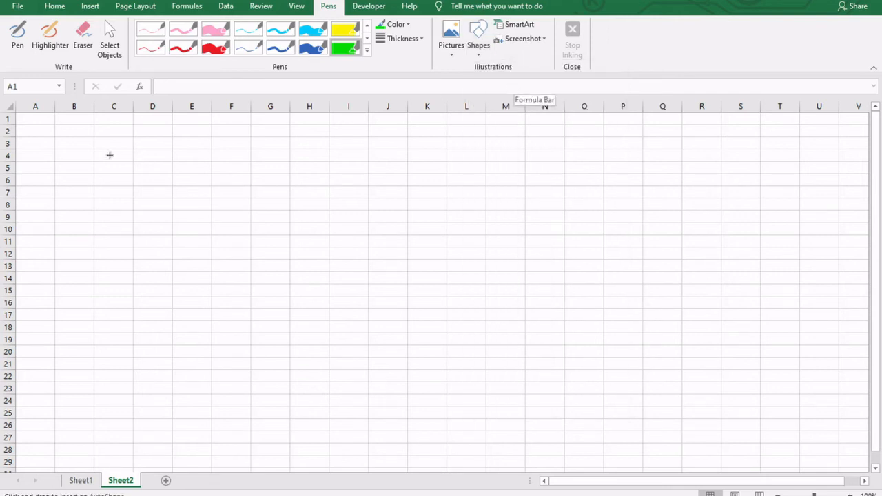
Step: Draw a rectangle spanning about B3 to I15, set Shape Fill to No Fill, and deselect it
{"action": "left_click_drag", "start_coordinate": [109, 155], "coordinate": [363, 297]}
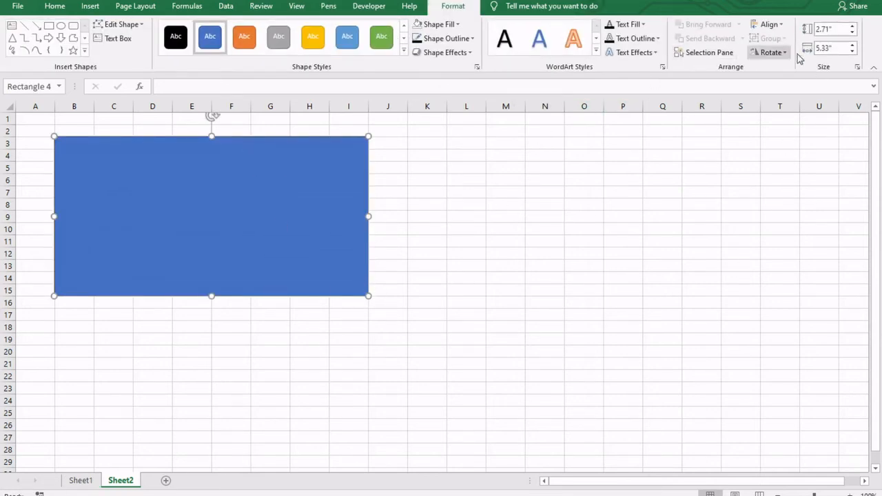
{"action": "left_click", "coordinate": [770, 24]}
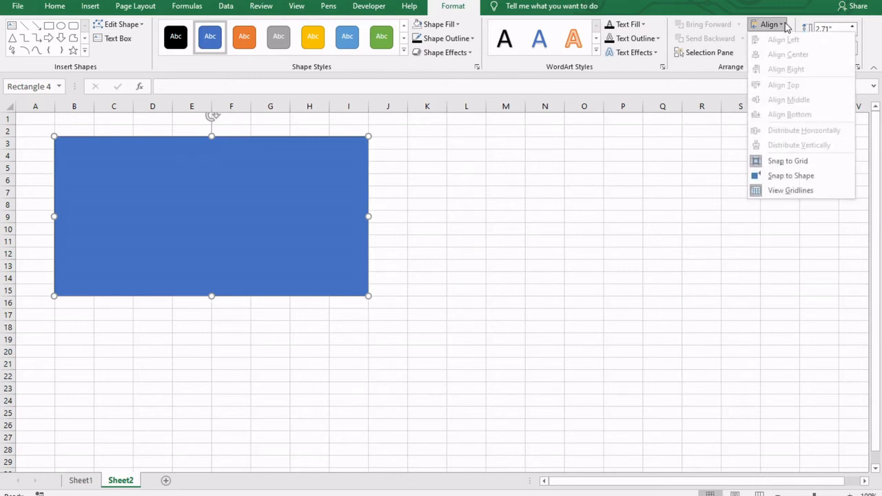
{"action": "mouse_move", "coordinate": [788, 160]}
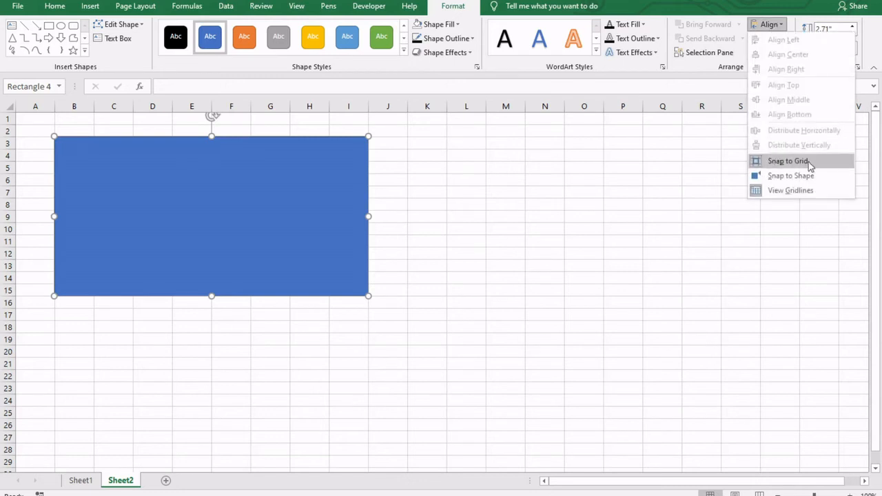
{"action": "mouse_move", "coordinate": [402, 203]}
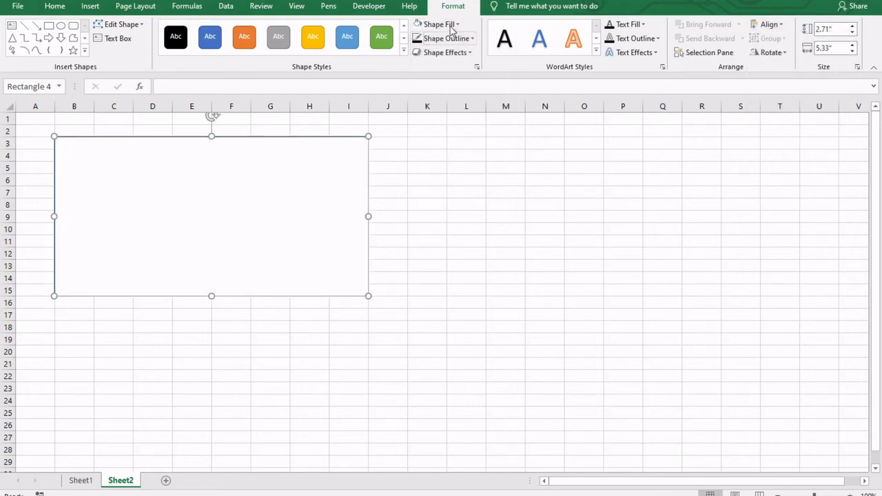
{"action": "left_click", "coordinate": [439, 24]}
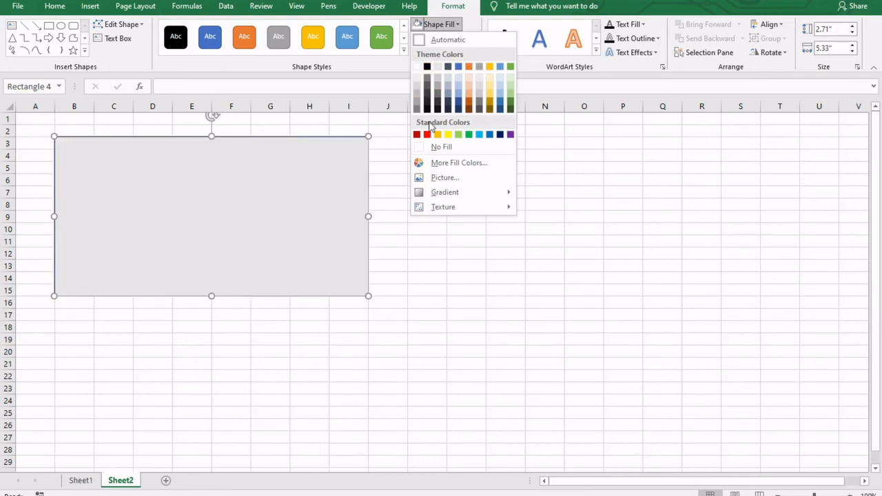
{"action": "left_click", "coordinate": [447, 38]}
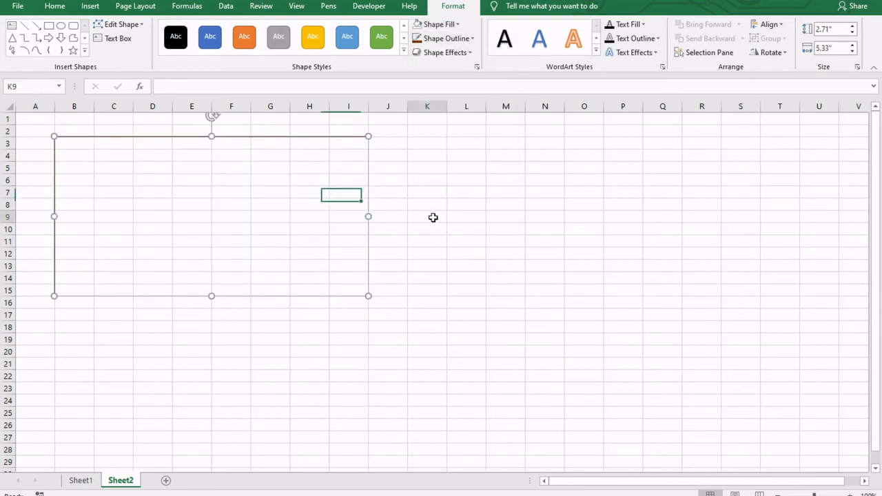
{"action": "left_click", "coordinate": [428, 217]}
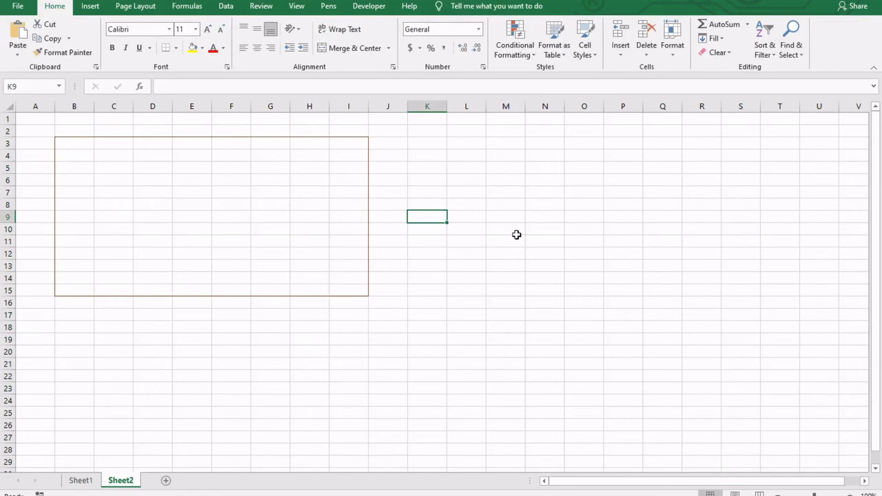
Step: Scribble red pen loops over the rectangle and a yellow highlighter stripe along row 3
{"action": "left_click", "coordinate": [328, 6]}
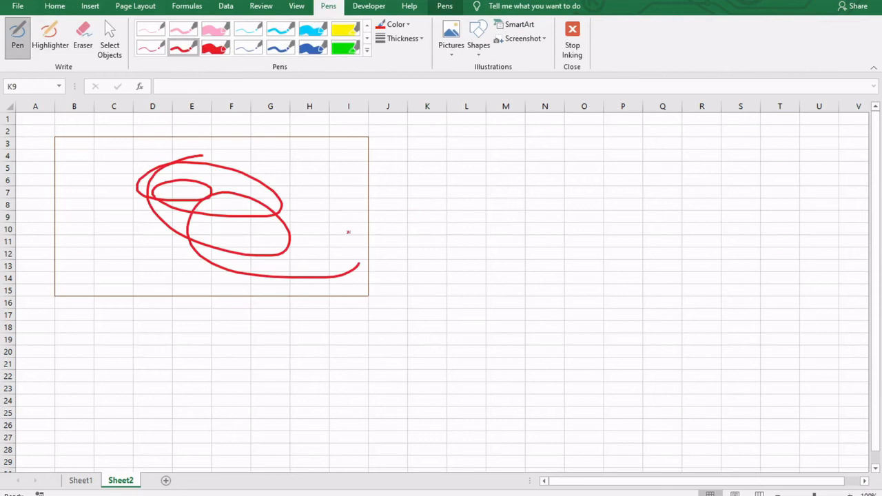
{"action": "left_click_drag", "start_coordinate": [348, 231], "coordinate": [469, 276]}
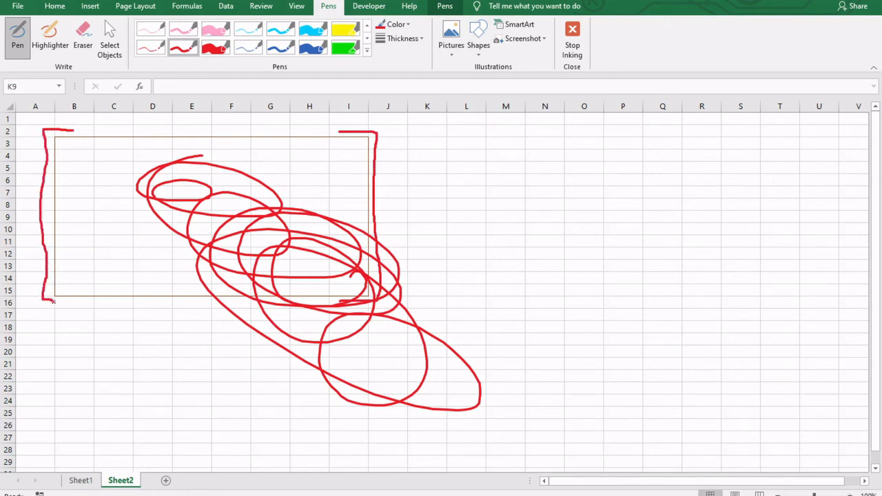
{"action": "mouse_move", "coordinate": [177, 299]}
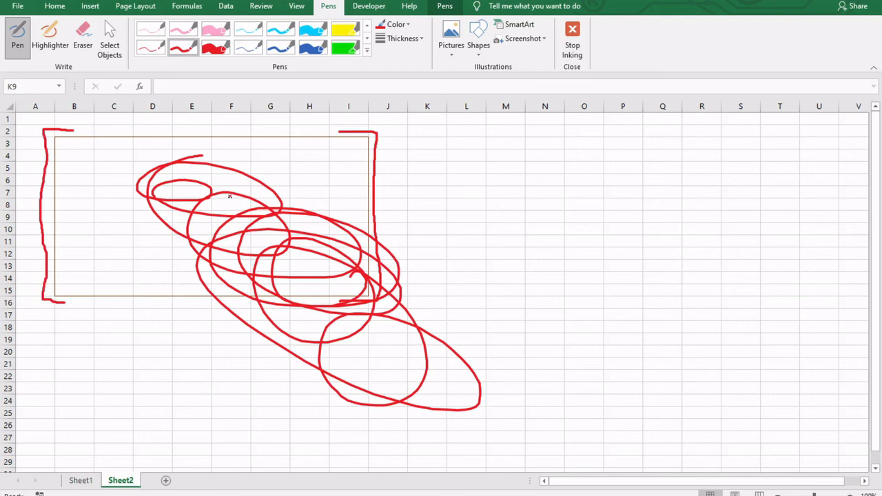
{"action": "left_click", "coordinate": [50, 35]}
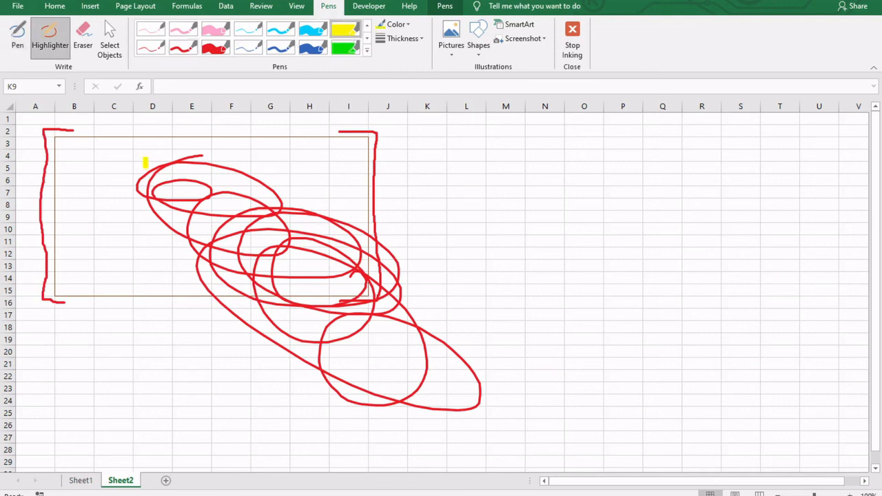
{"action": "left_click_drag", "start_coordinate": [59, 145], "coordinate": [348, 145]}
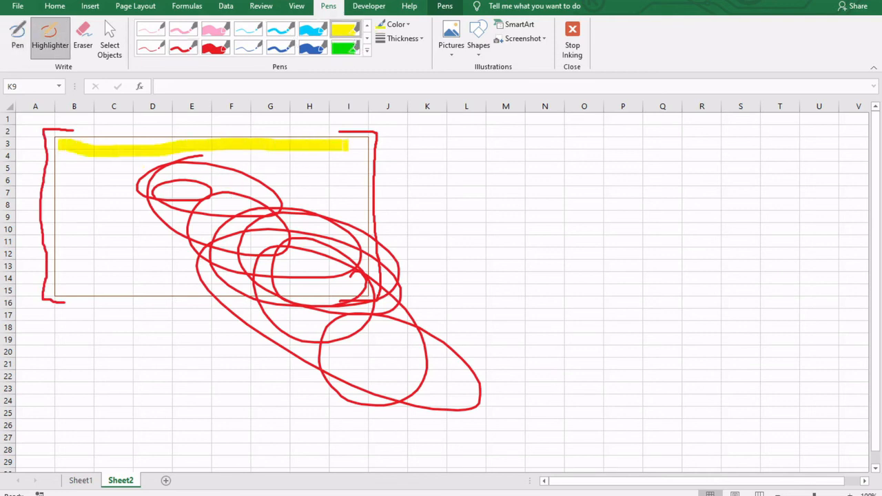